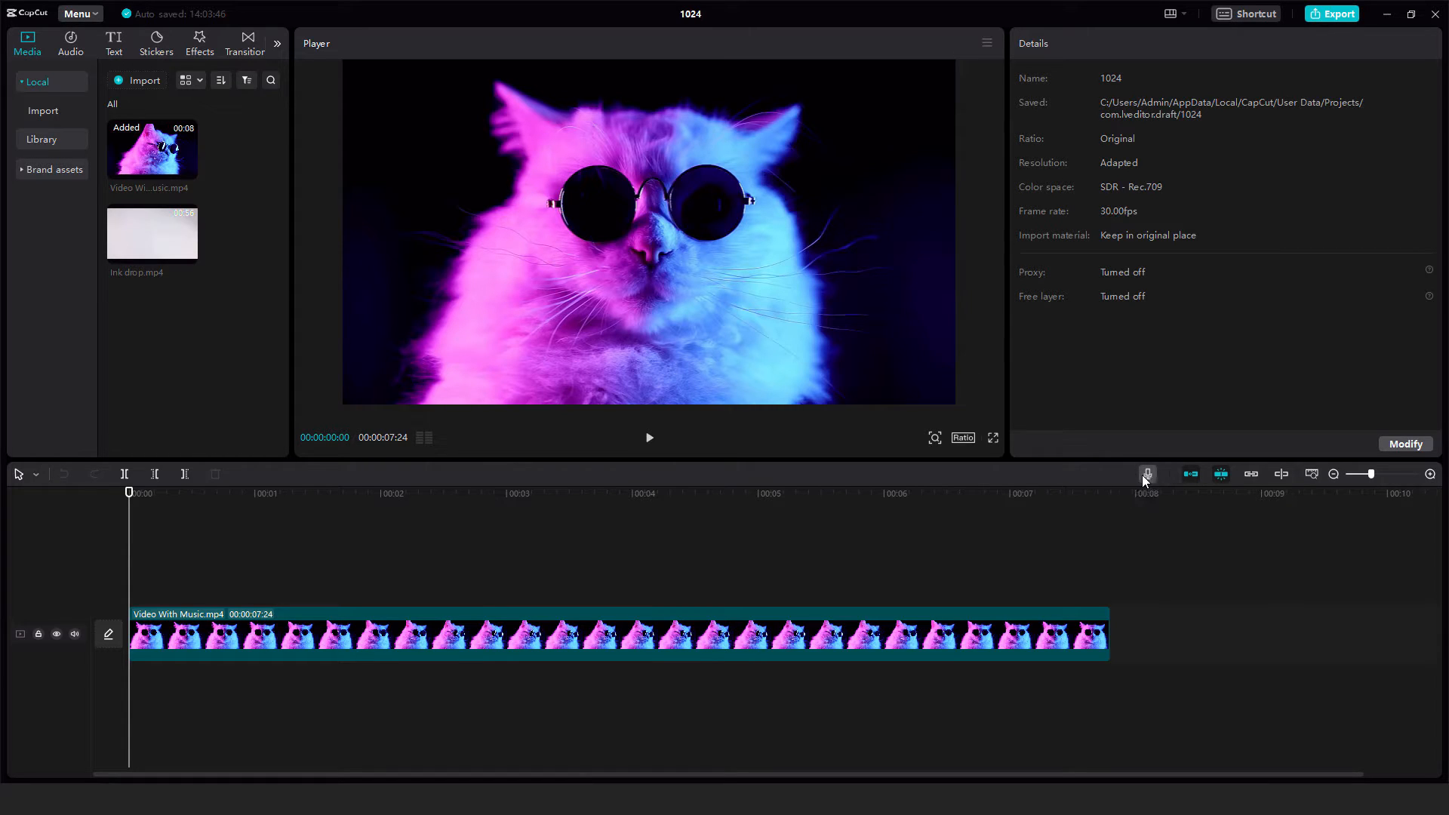
Step: Record a voiceover from the USB microphone at volume near 101 with echo reduction and Mute project on
click(1147, 474)
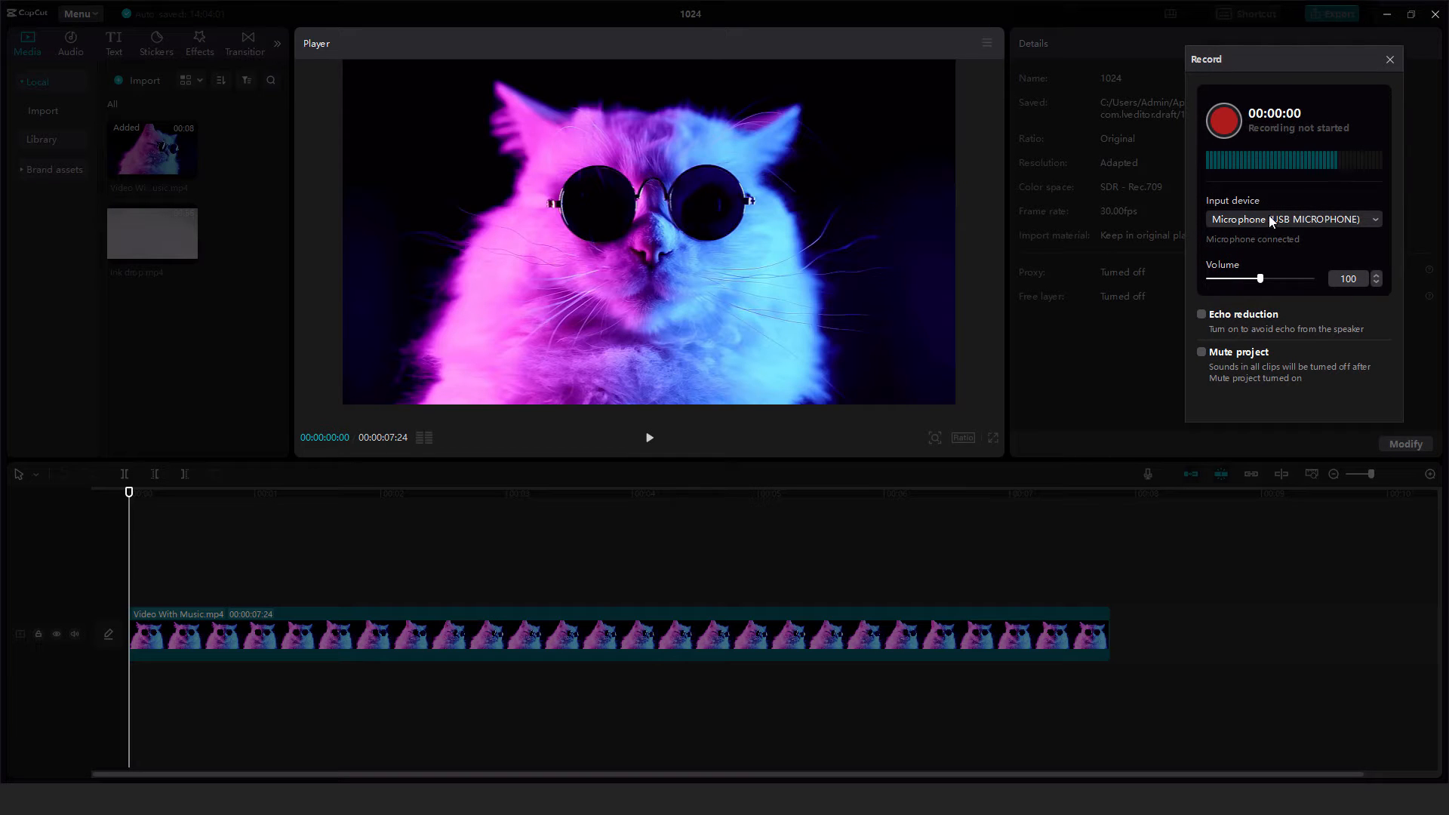
click(1292, 219)
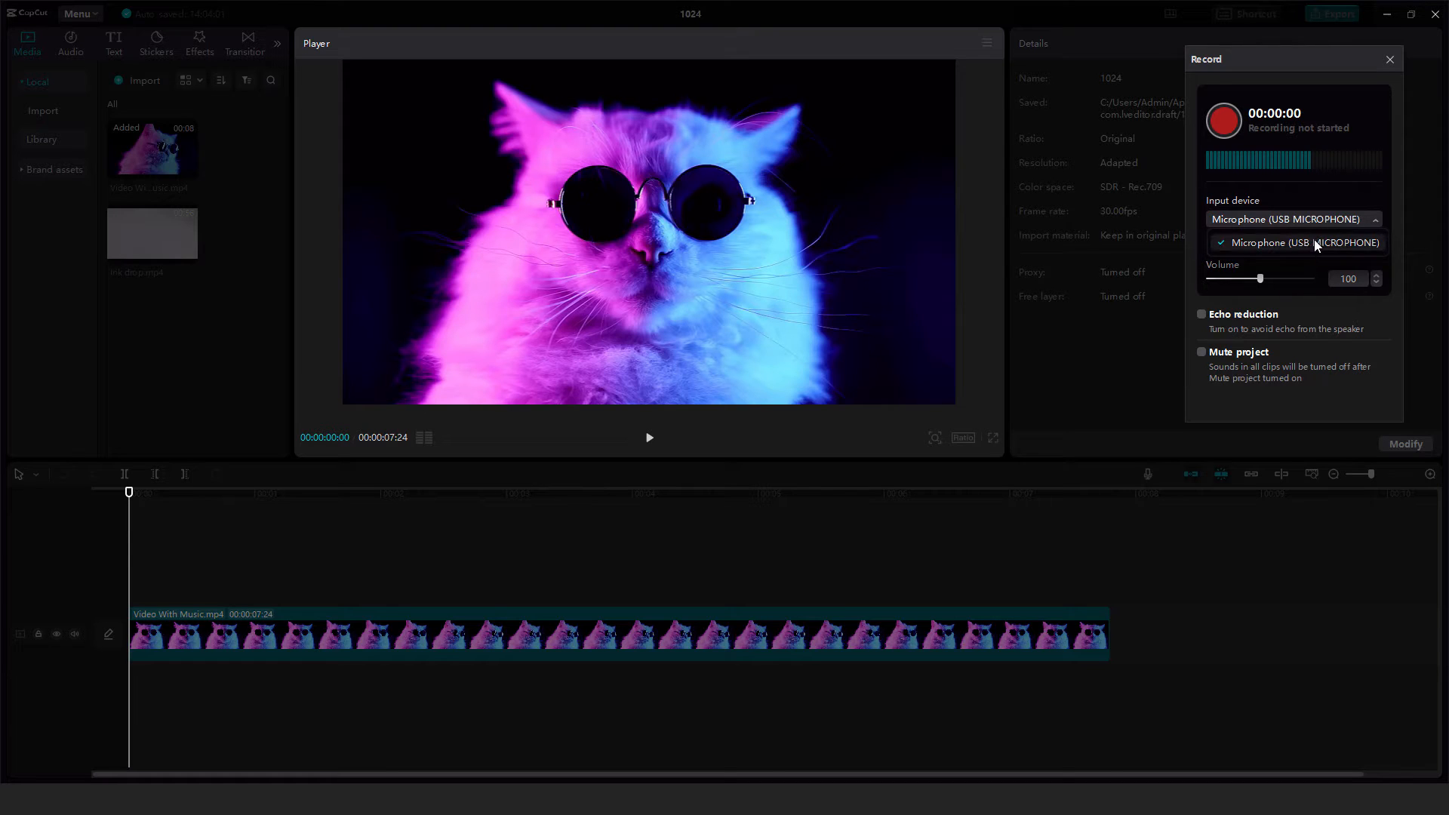
drag(1259, 278, 1274, 277)
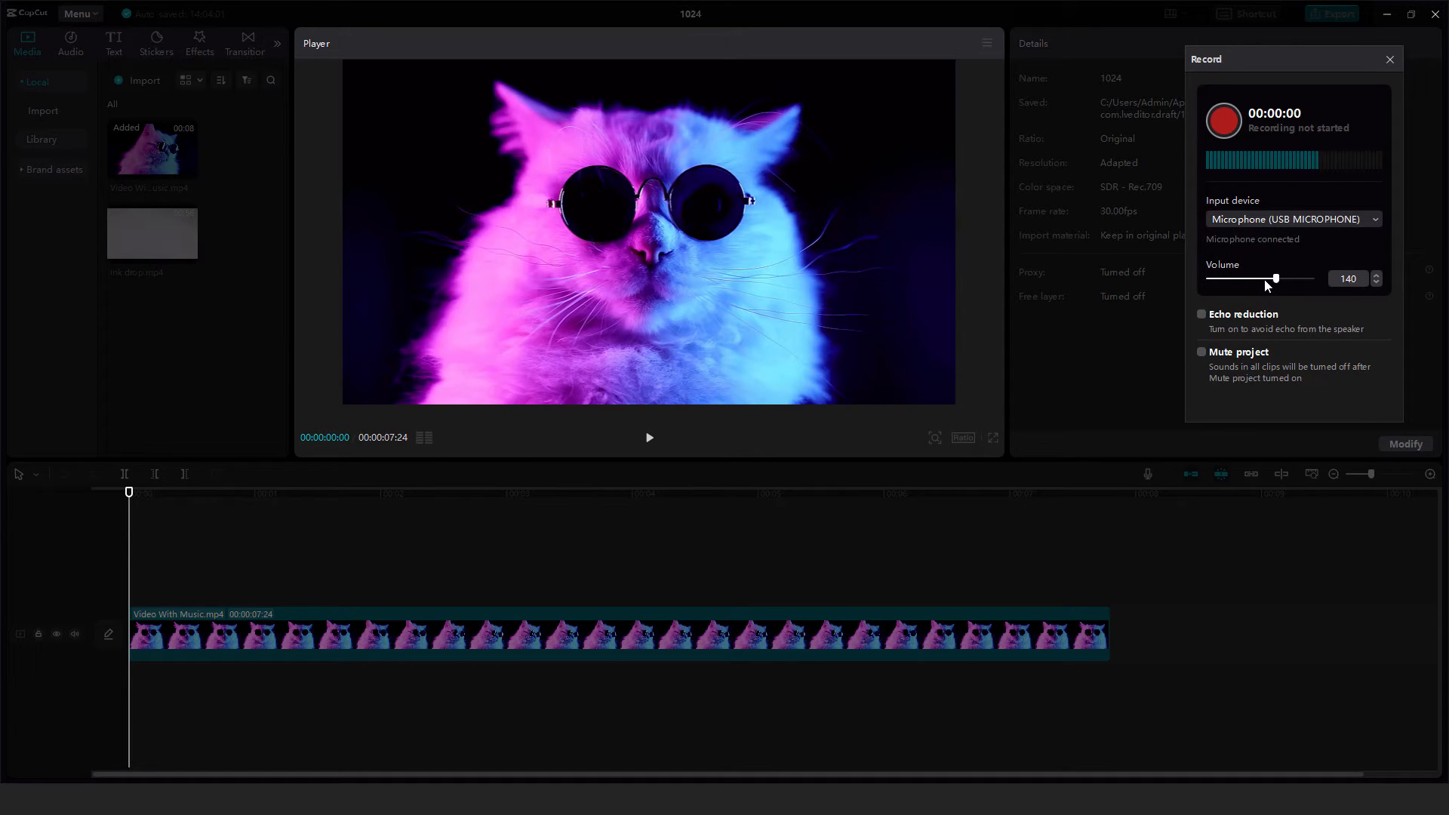
drag(1280, 278, 1261, 278)
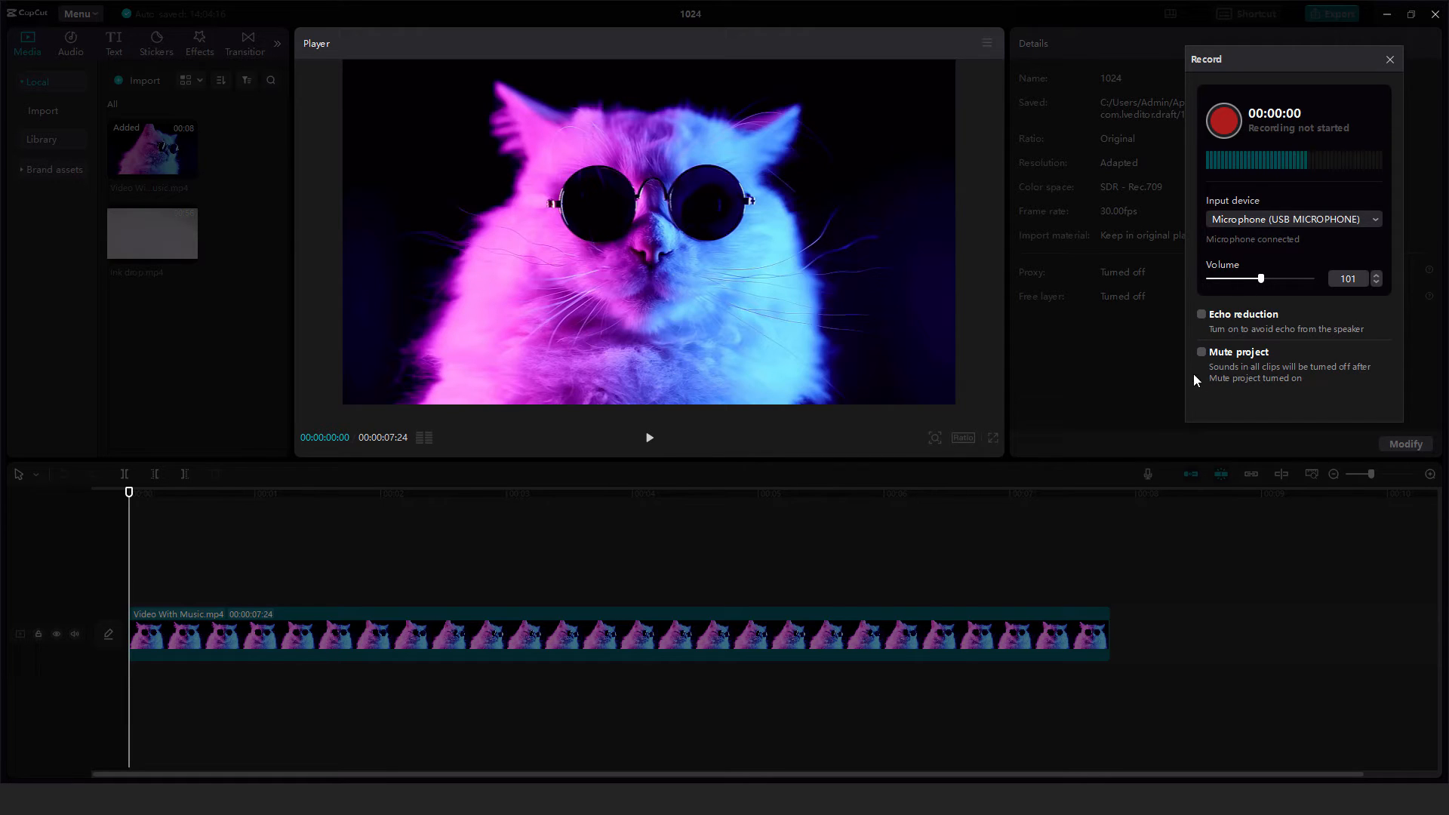
mouse_move(667, 649)
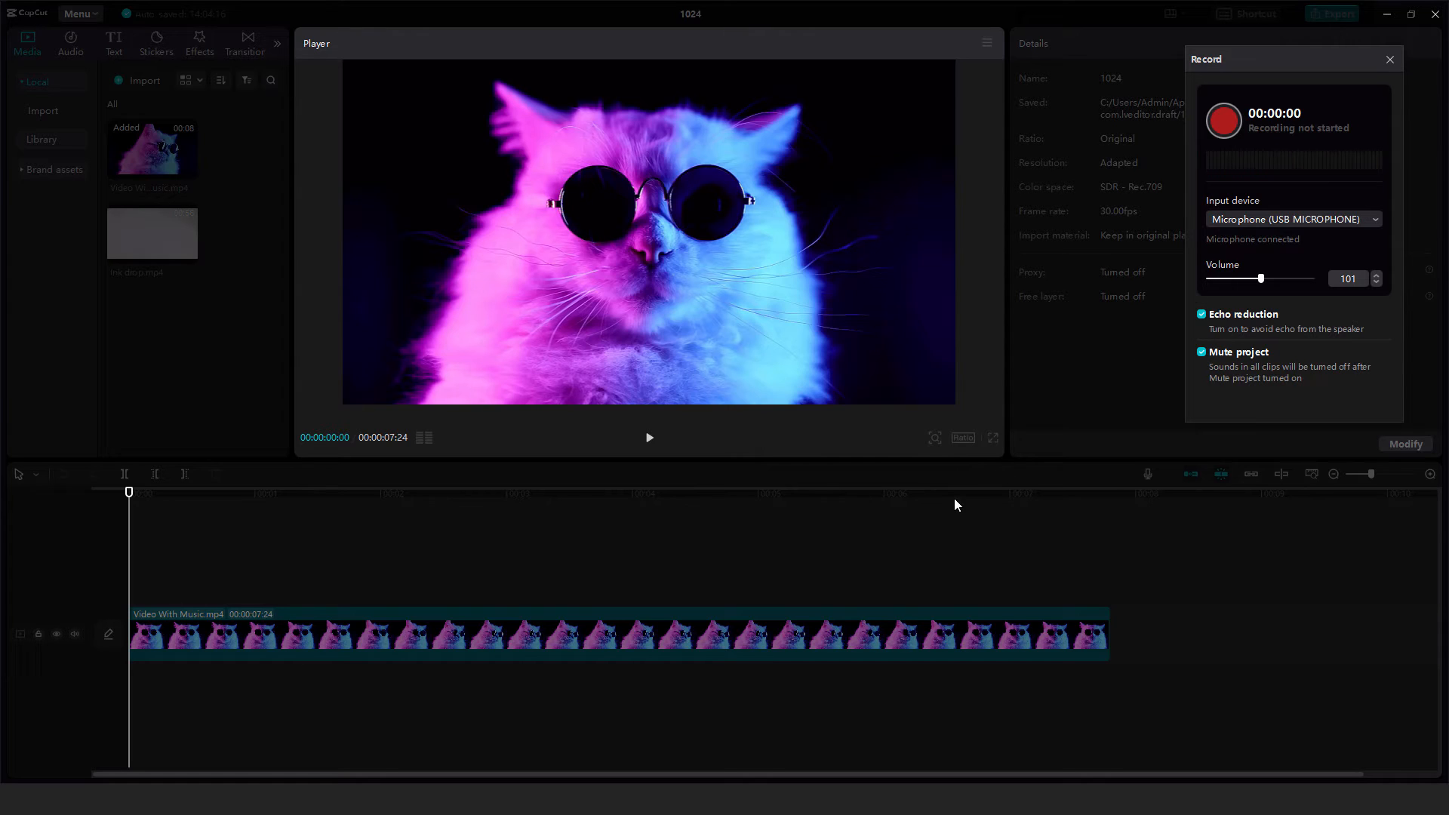
click(1223, 122)
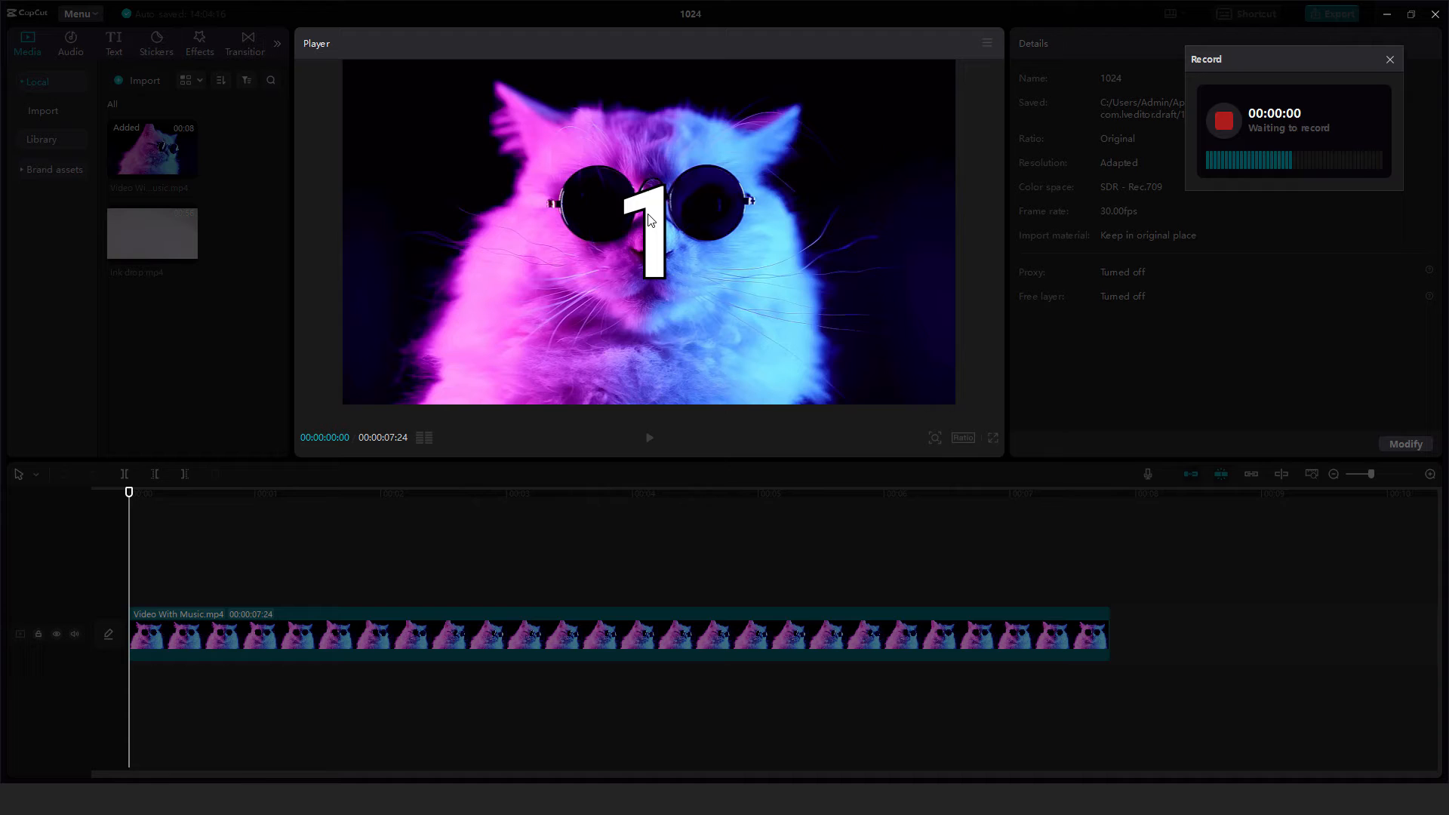
click(1222, 121)
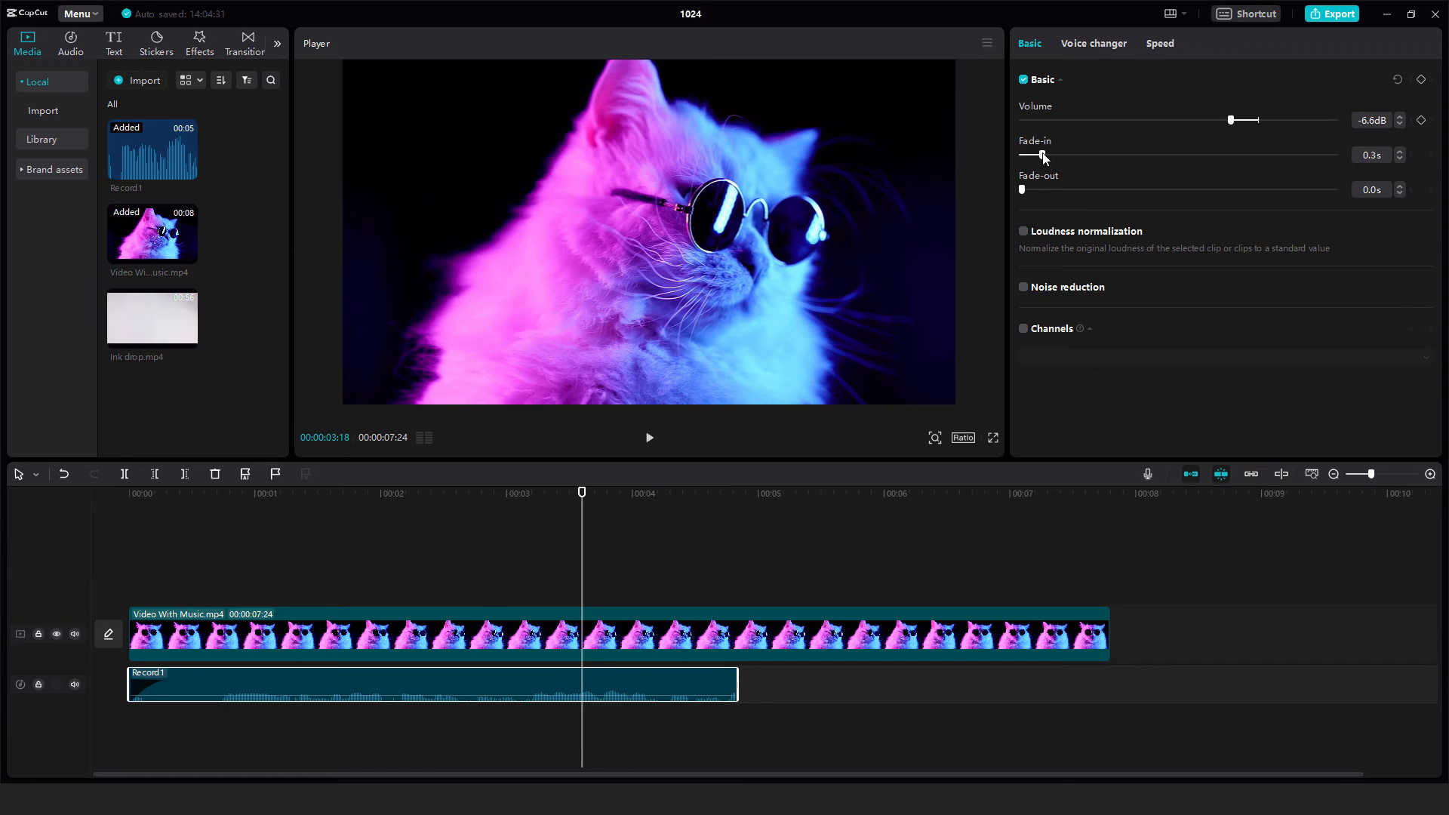
mouse_move(1024, 231)
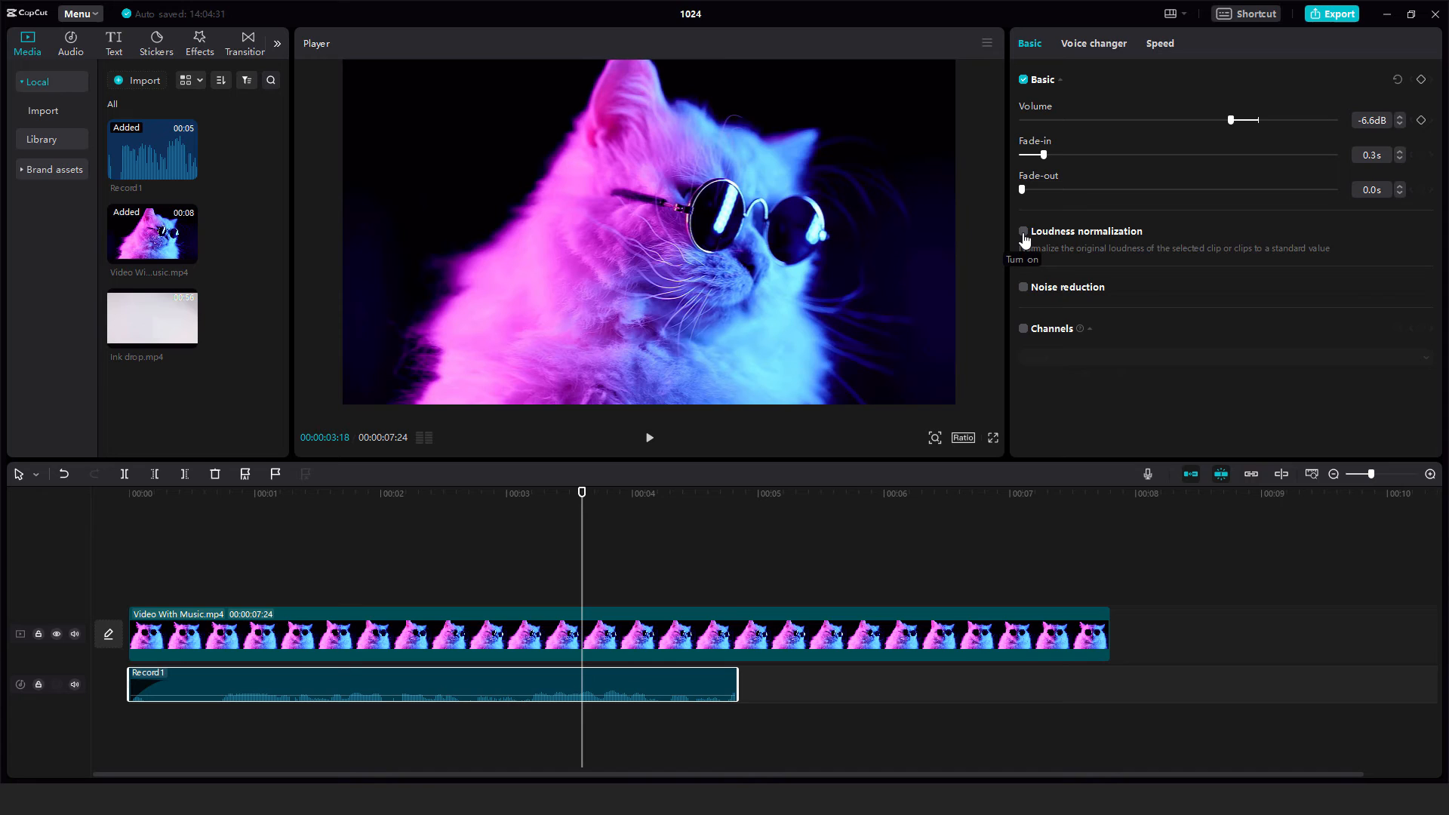
Step: Enable Loudness normalization and Noise reduction on the Record1 voiceover clip
click(1022, 231)
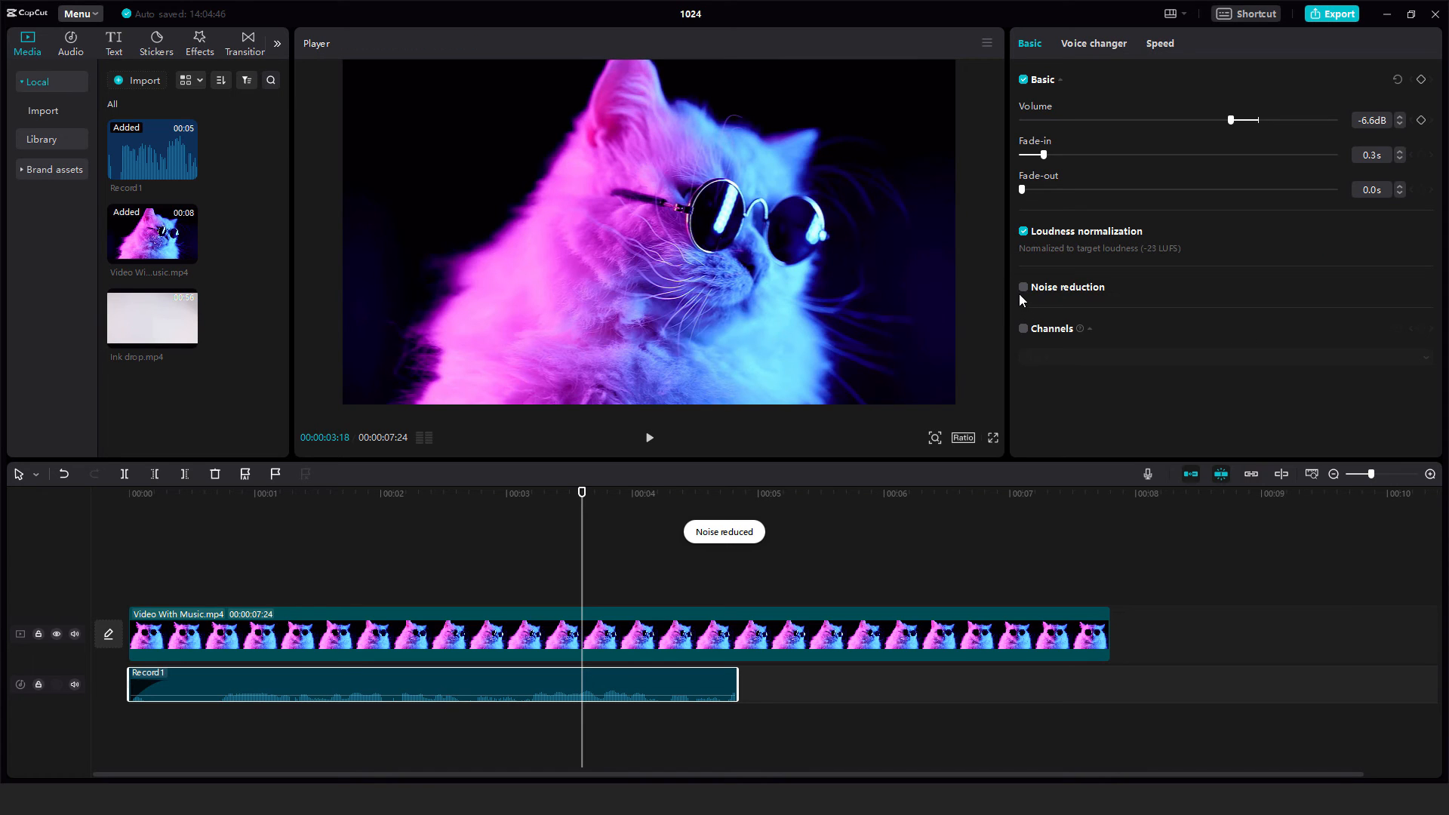
click(1023, 287)
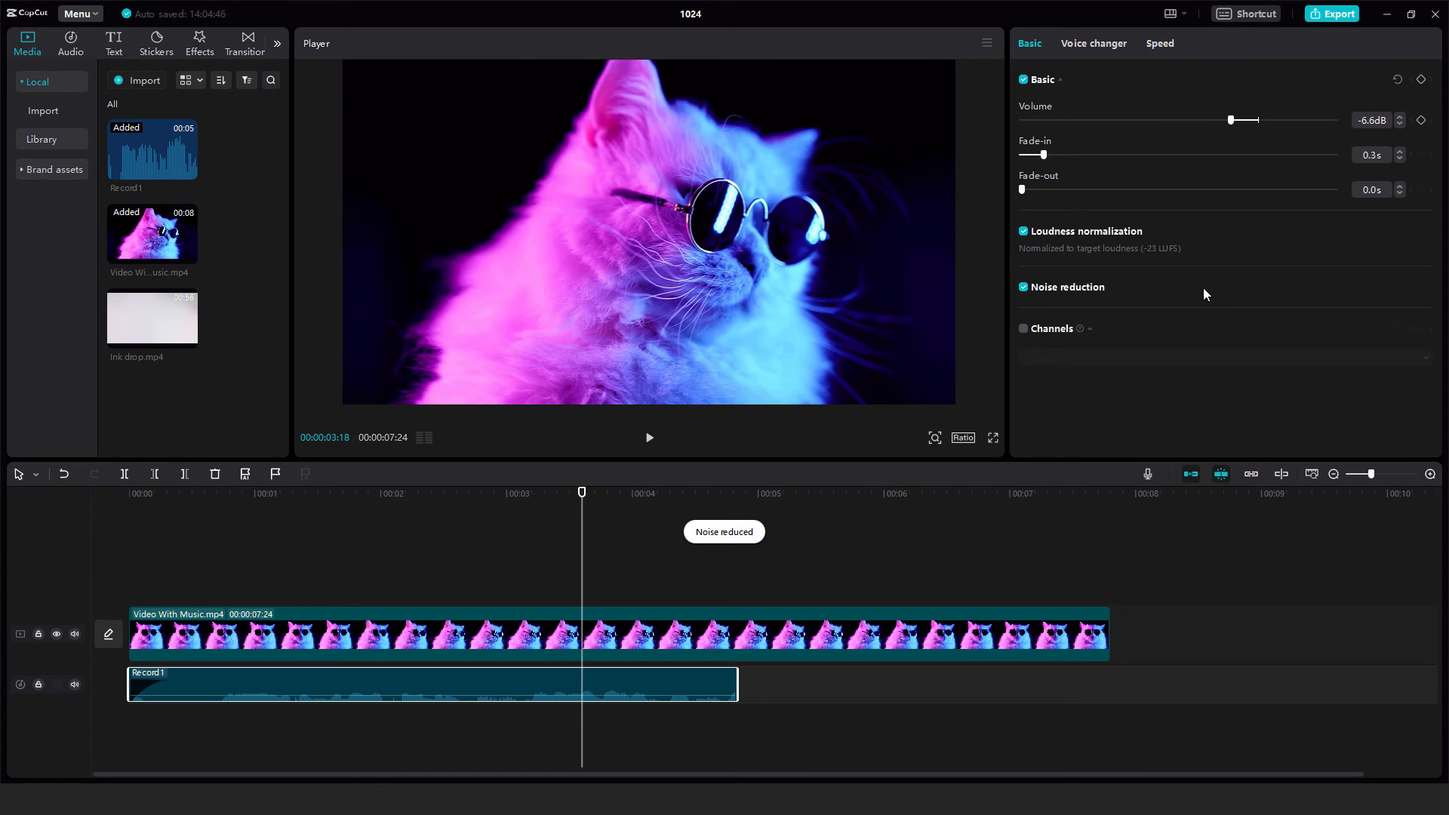